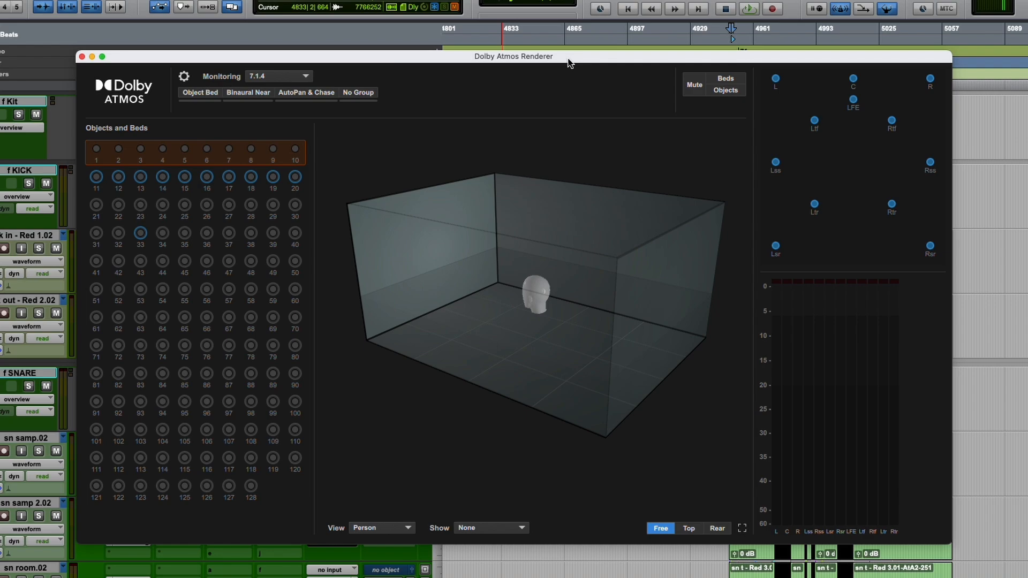
mouse_move(554, 202)
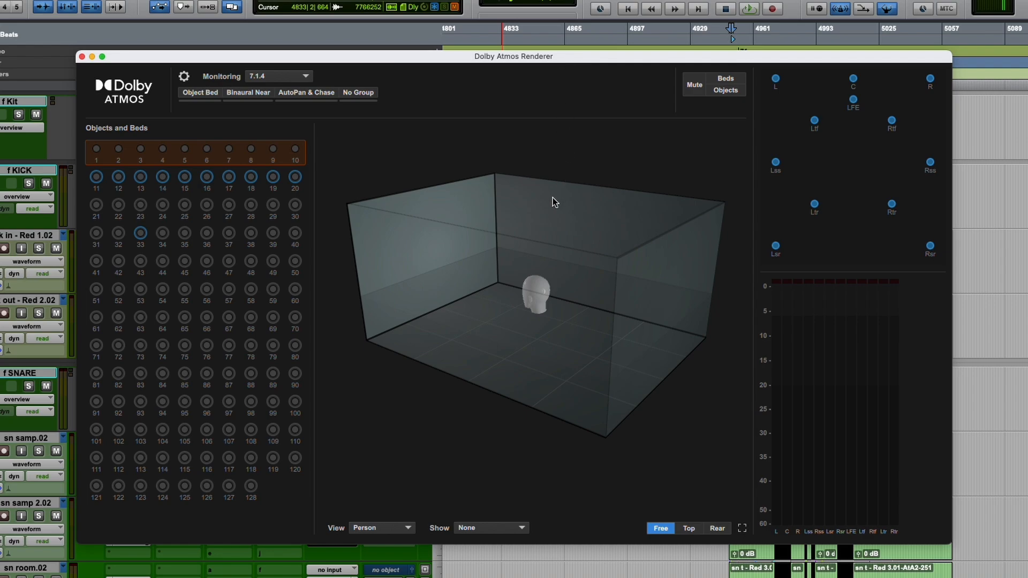
mouse_move(555, 197)
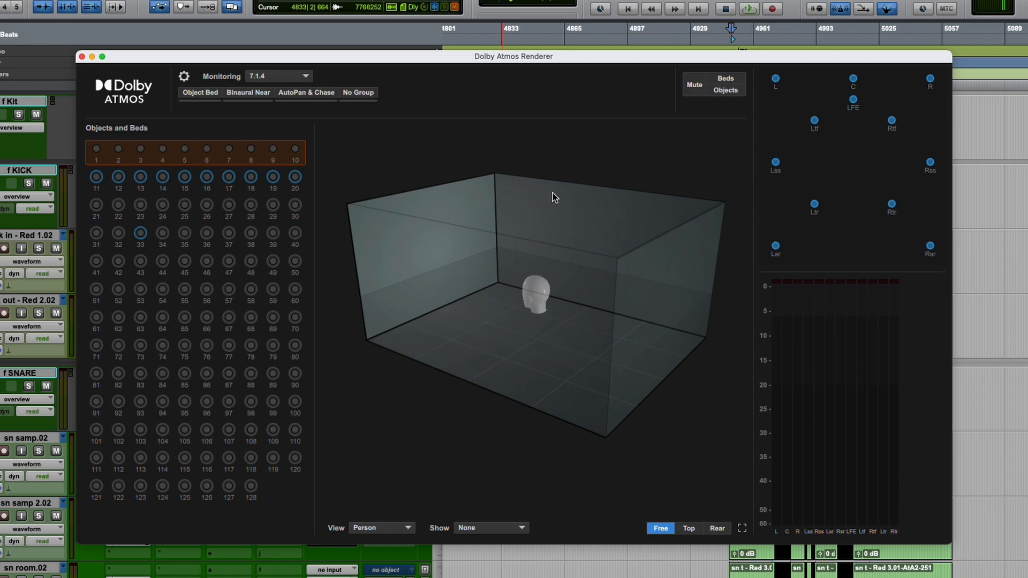
mouse_move(570, 190)
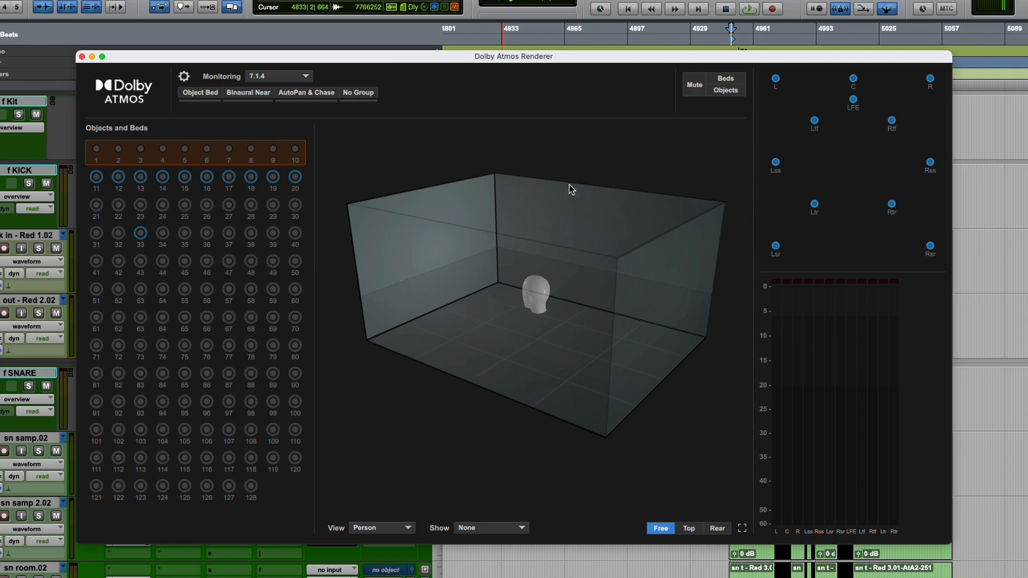
mouse_move(573, 187)
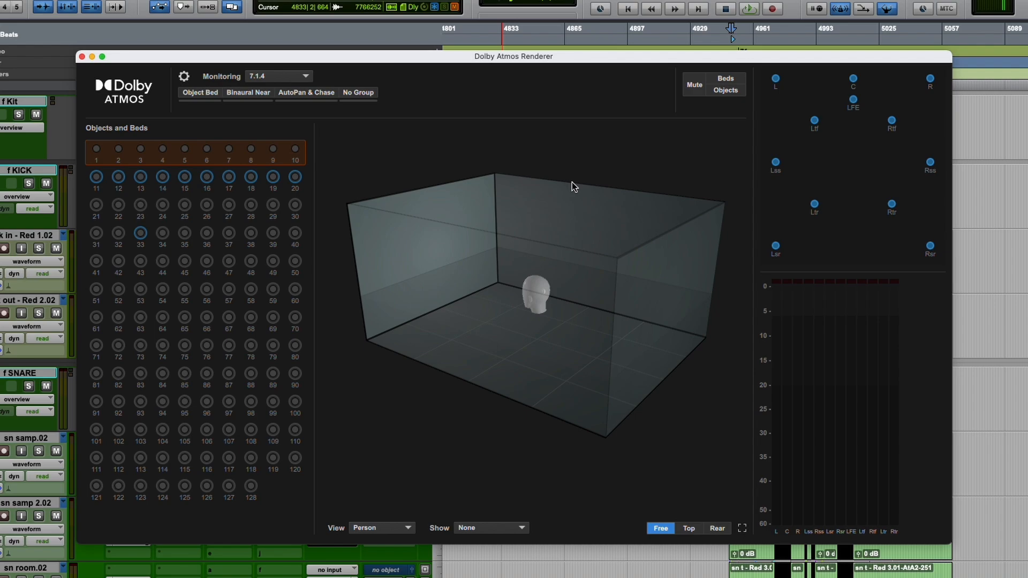
mouse_move(608, 182)
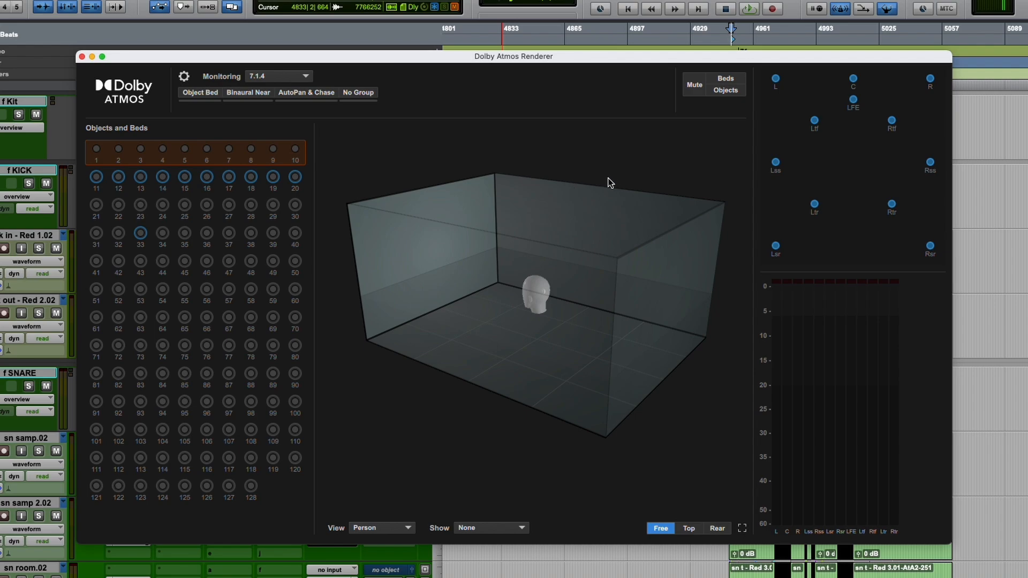
mouse_move(795, 126)
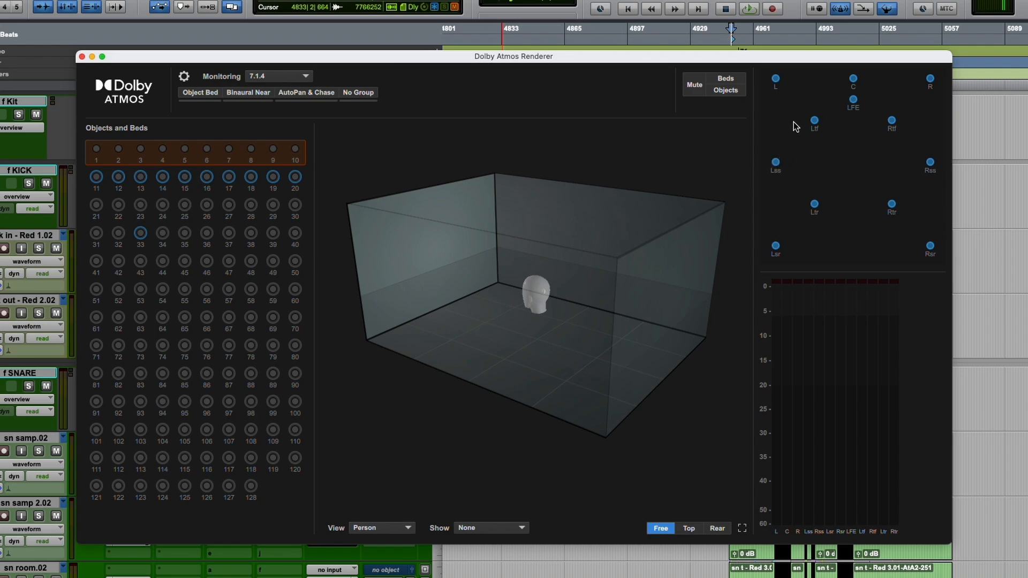
Audition the Ltf, Lss and Rtr speakers by soloing and unsoloing them in the renderer.
left_click(775, 79)
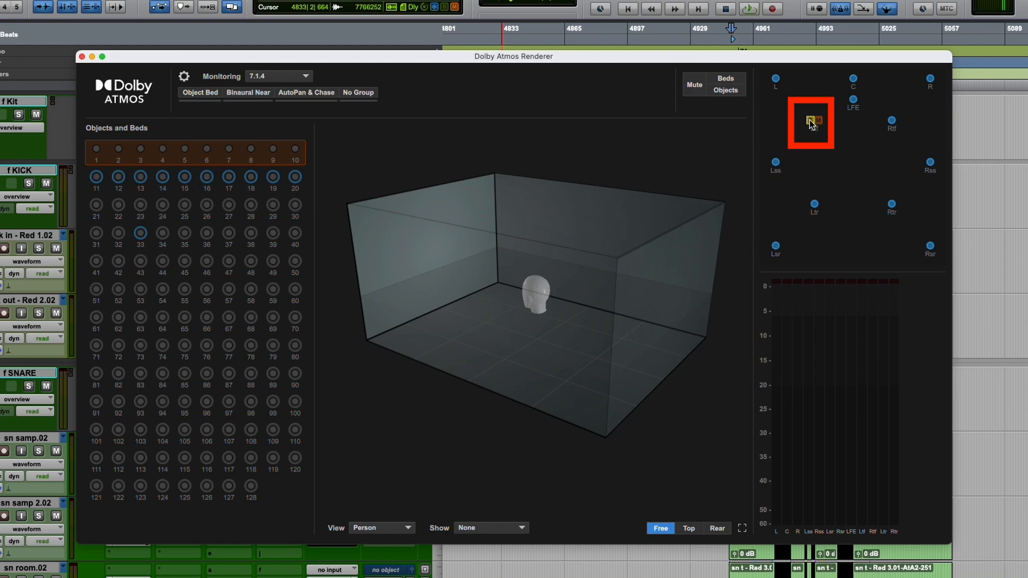
left_click(811, 120)
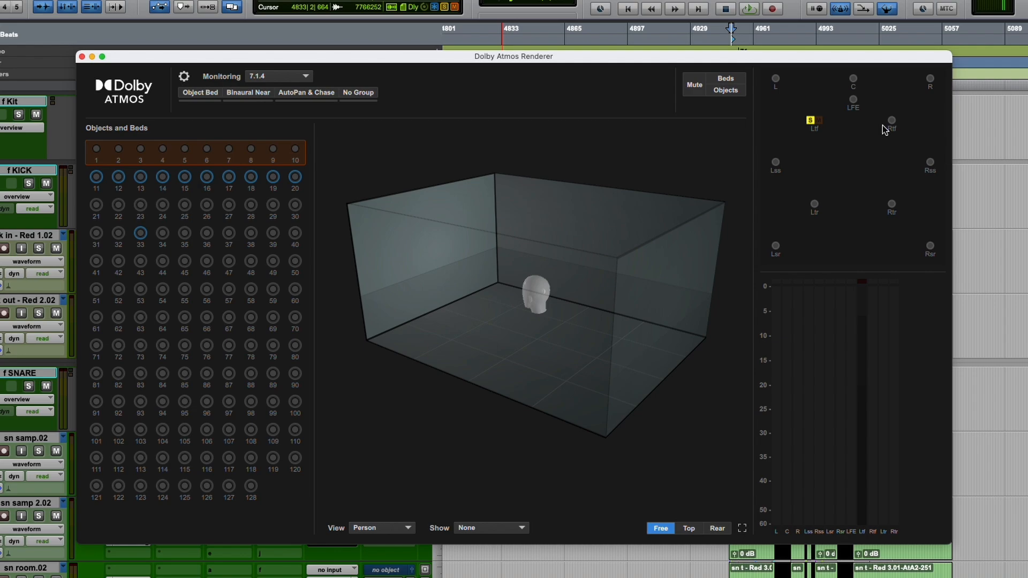
left_click(891, 121)
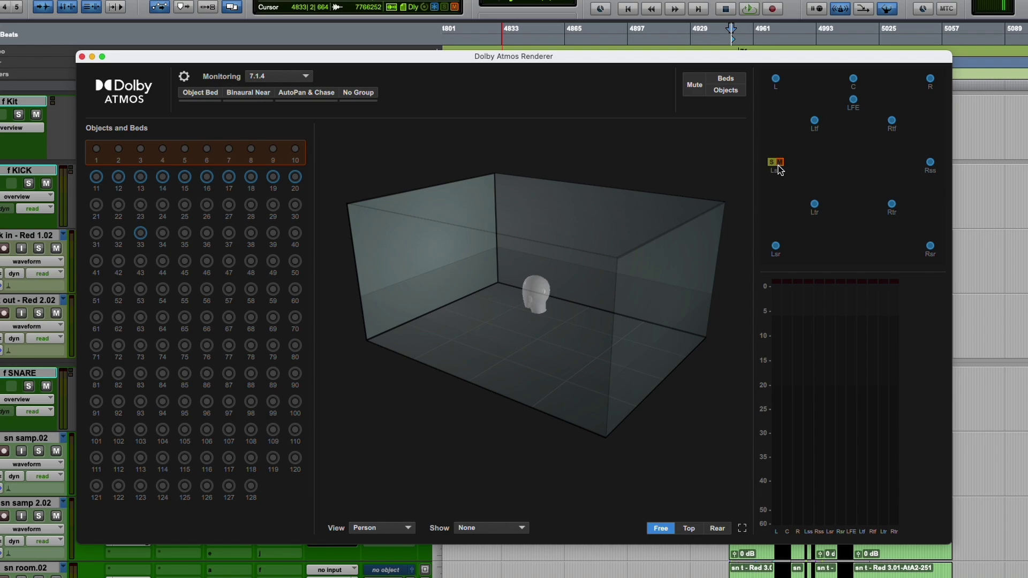
left_click(773, 163)
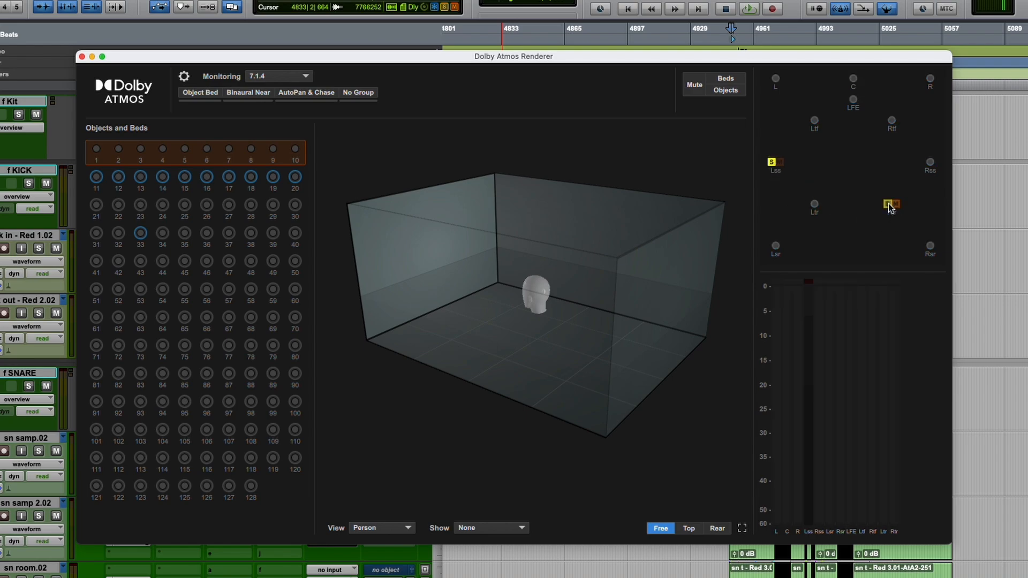
left_click(890, 204)
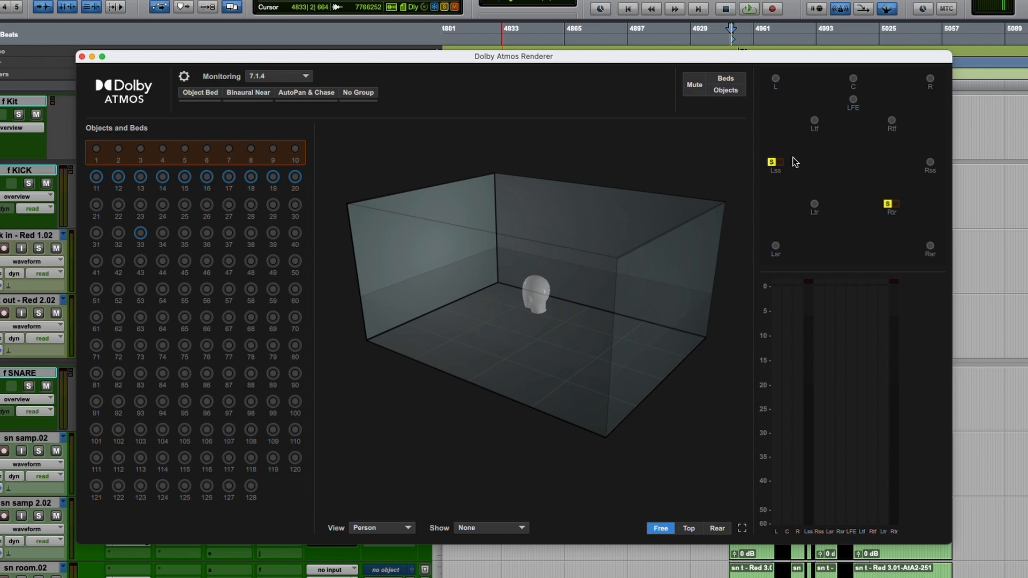
mouse_move(803, 183)
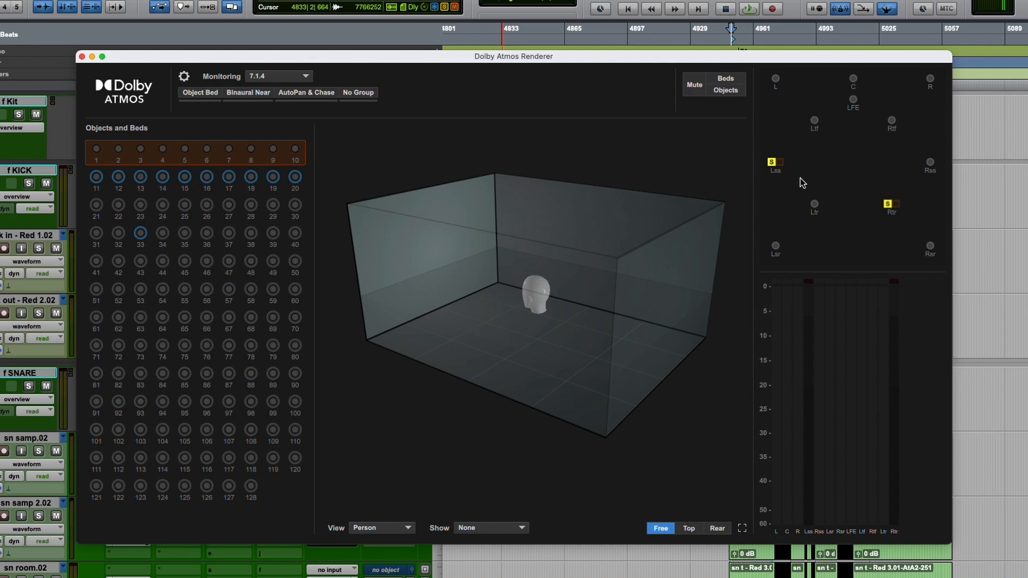
mouse_move(780, 179)
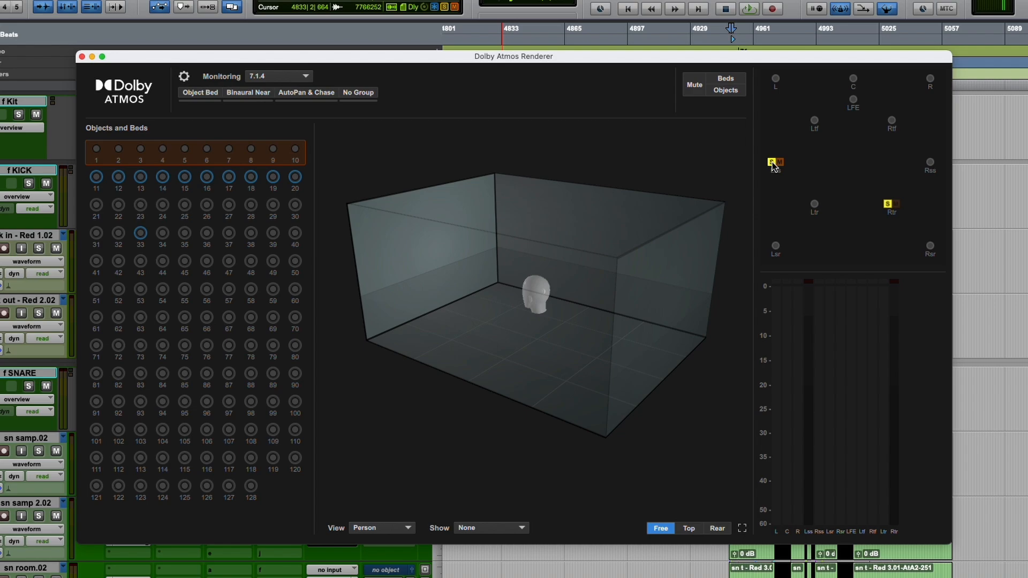
left_click(772, 162)
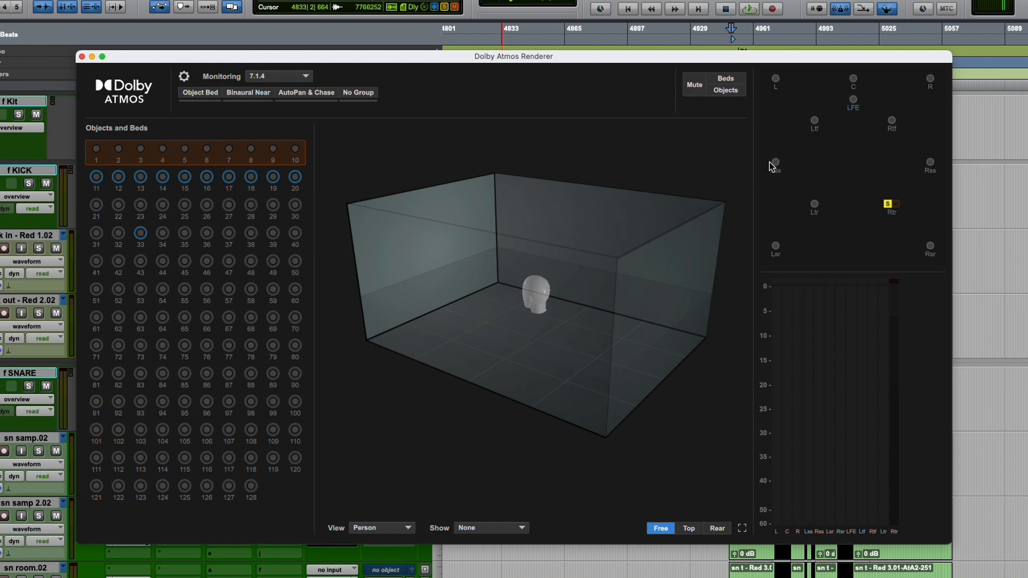
mouse_move(855, 192)
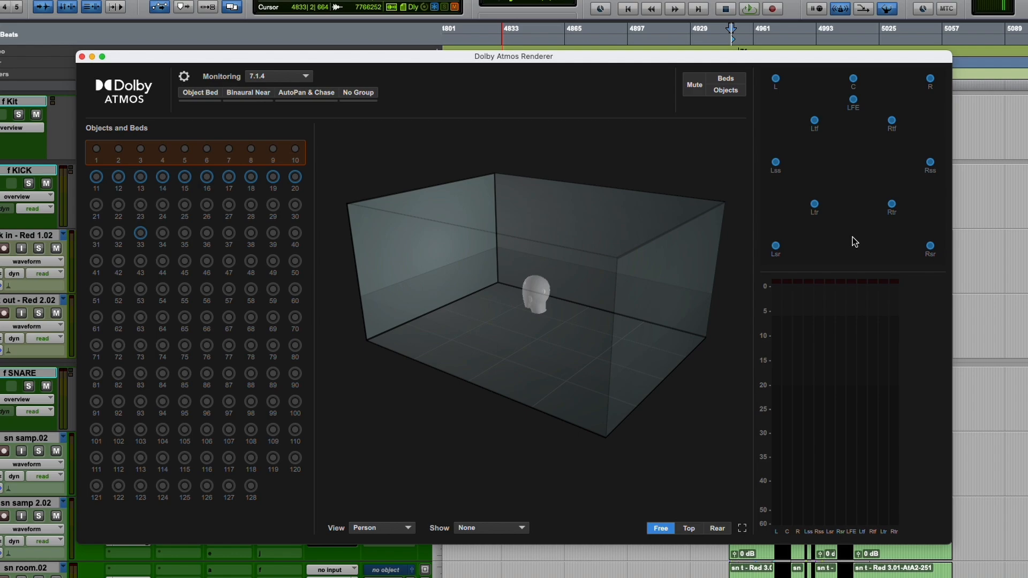
mouse_move(841, 225)
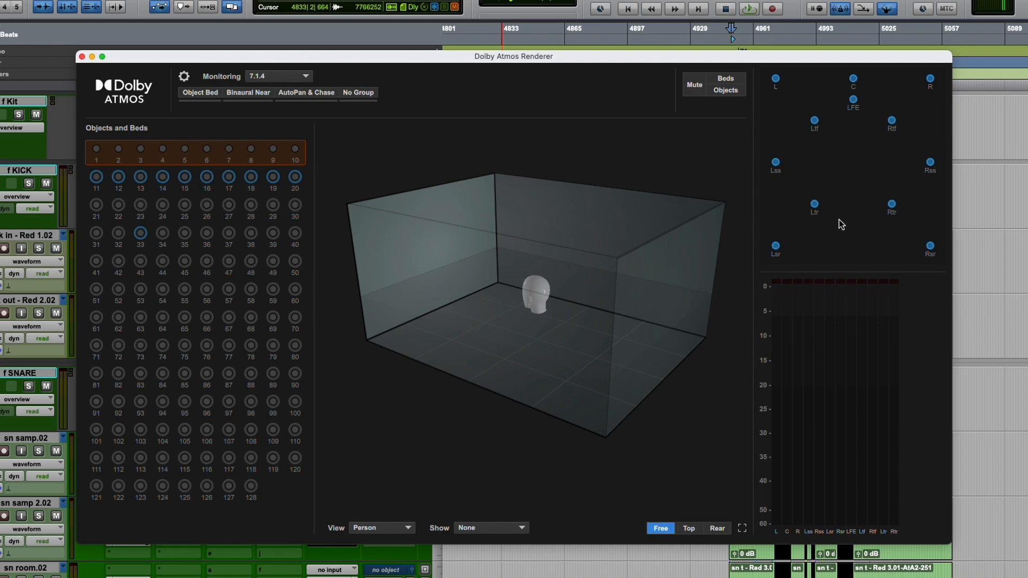
mouse_move(867, 231)
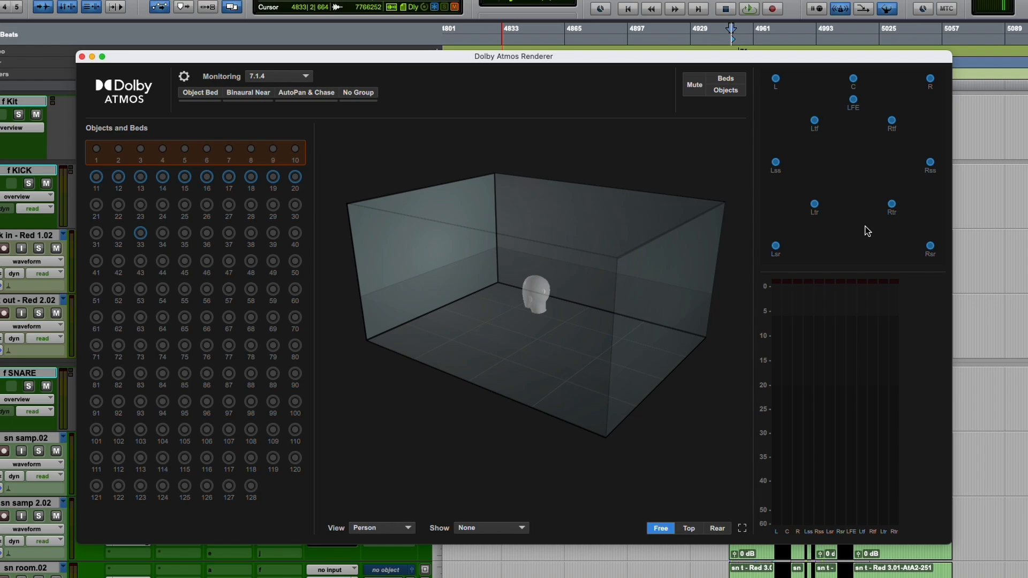
mouse_move(459, 105)
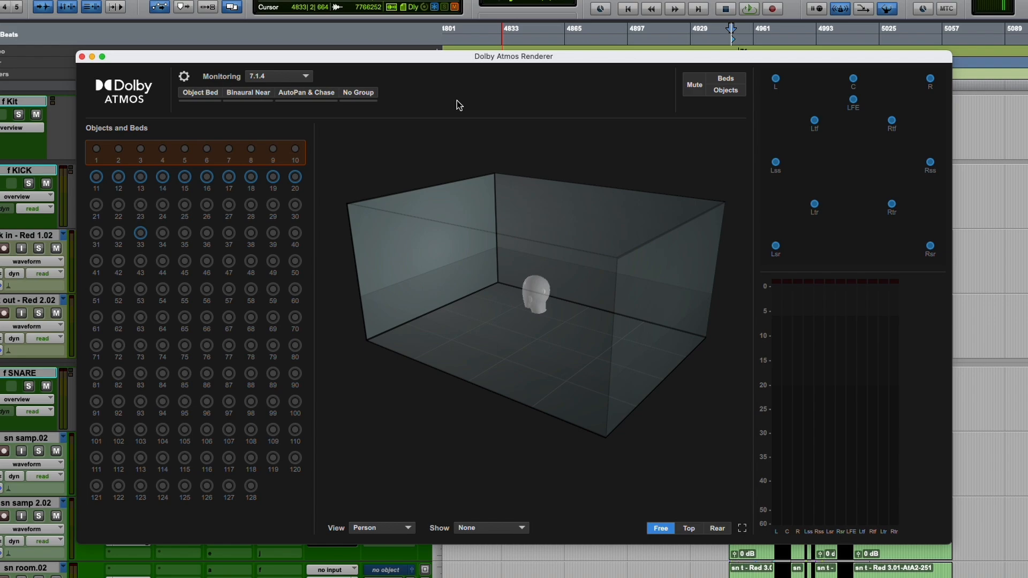
mouse_move(322, 160)
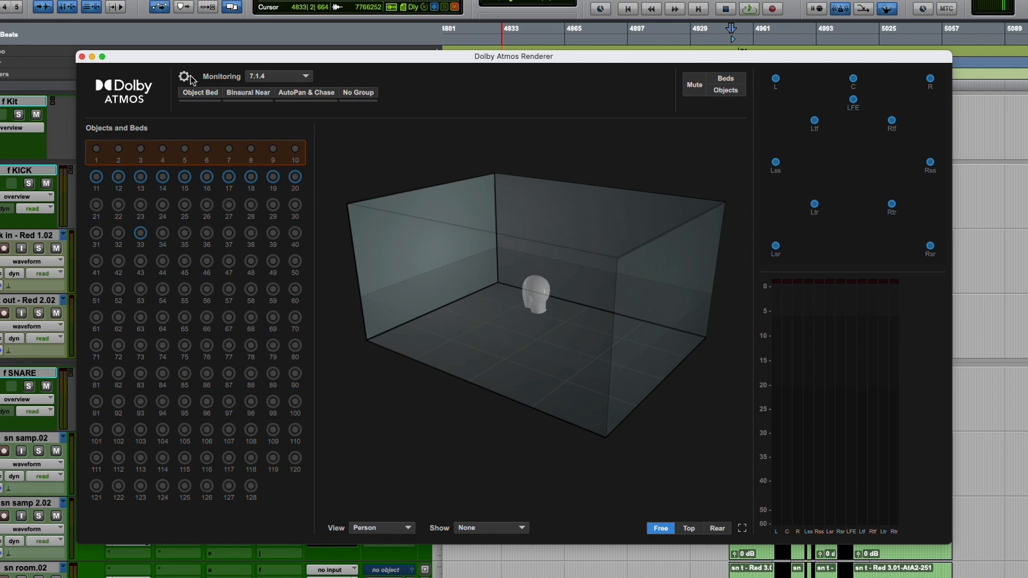
Show the renderer settings and the Trim and Downmix window, moved aside to the left.
left_click(186, 76)
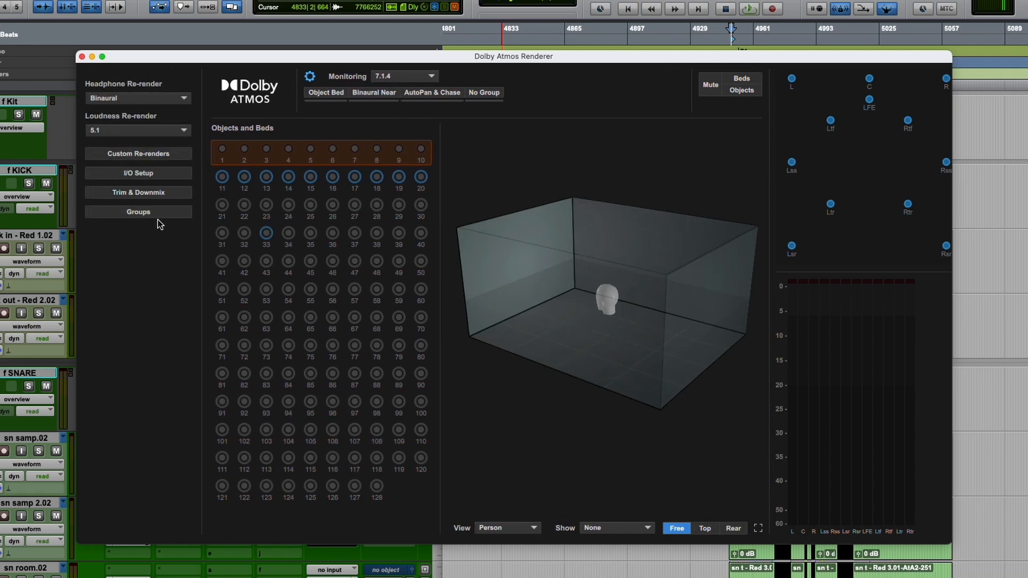
left_click(137, 192)
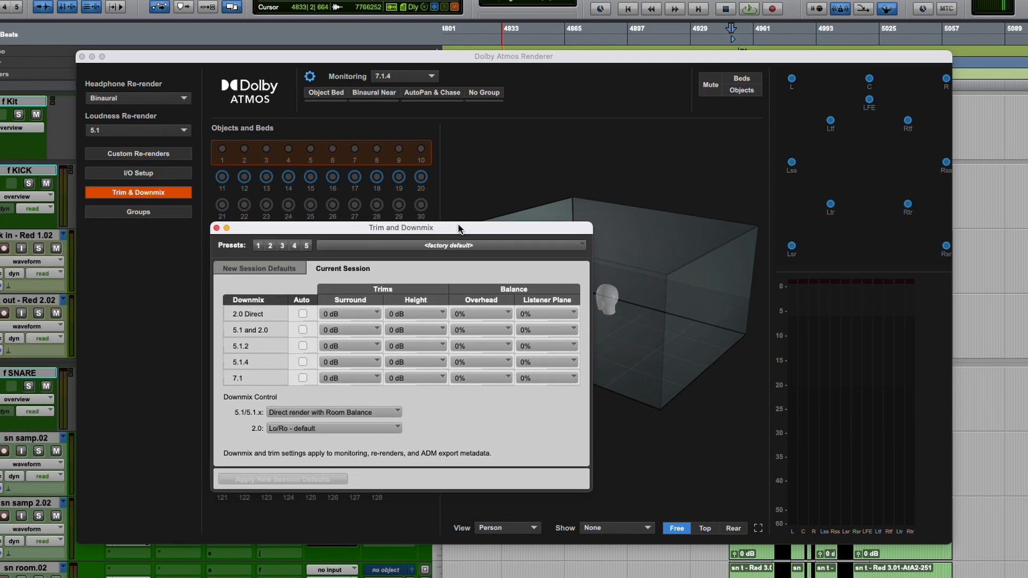
left_click_drag(400, 228, 351, 238)
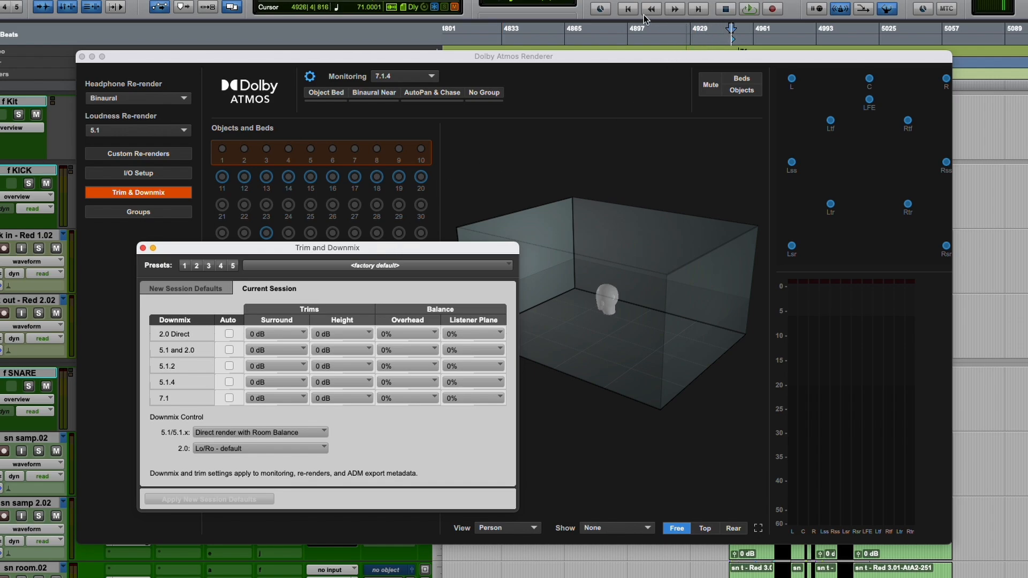
Start playback, try Auto trims for 5.1 and 2.0, and set 5.1/5.1.x downmix to Direct render.
left_click(748, 8)
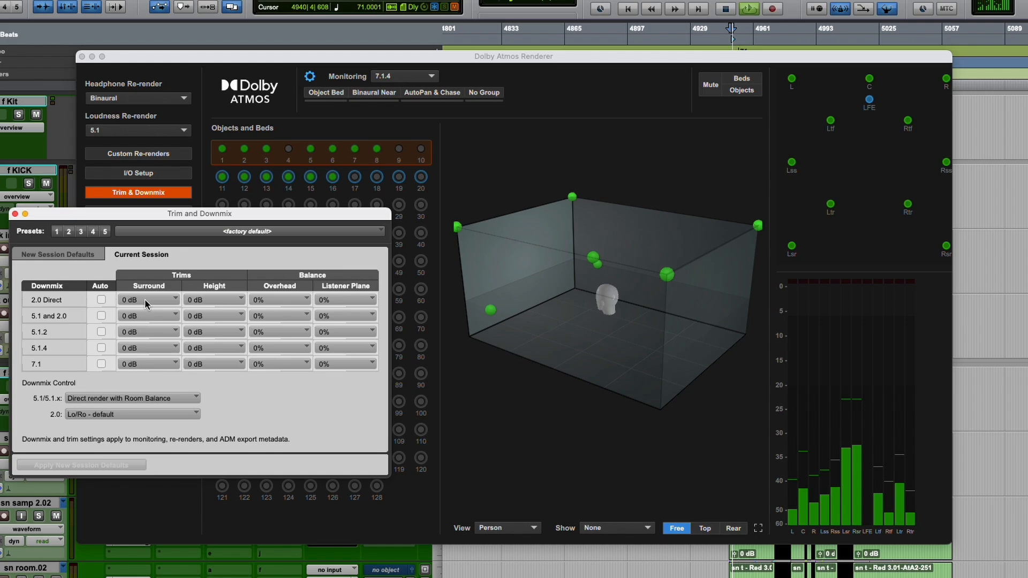
left_click(101, 300)
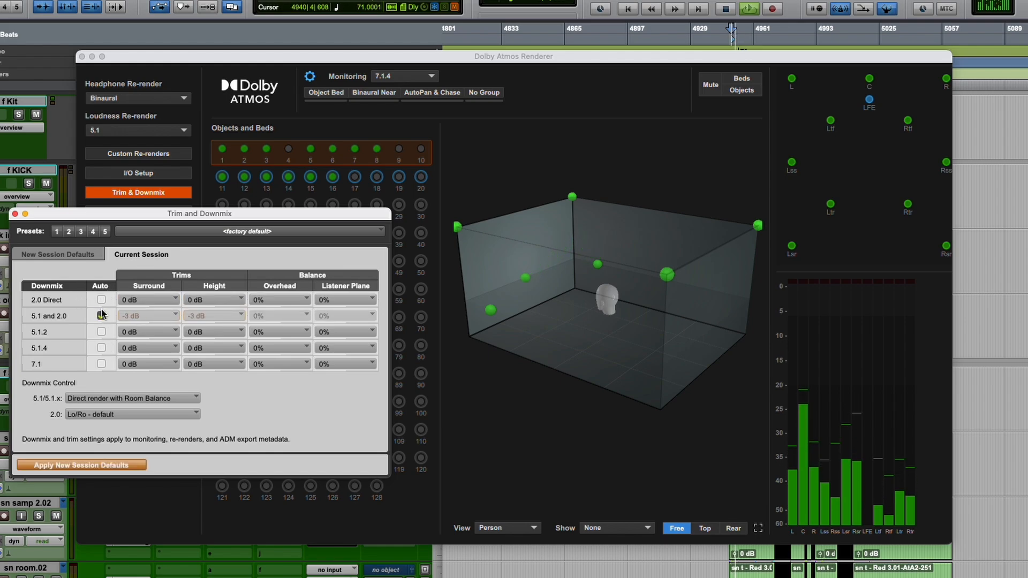
left_click(102, 316)
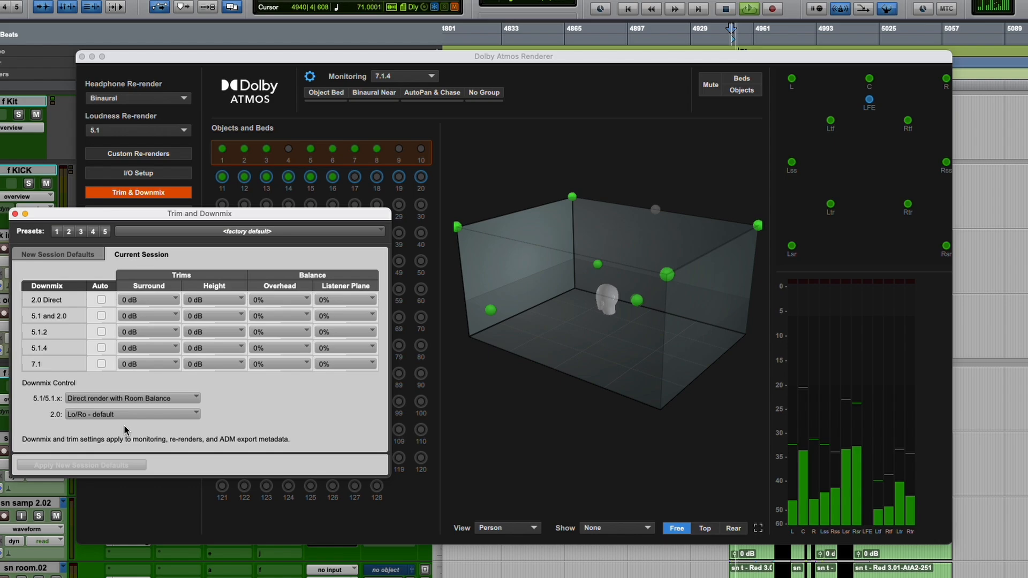
left_click(131, 414)
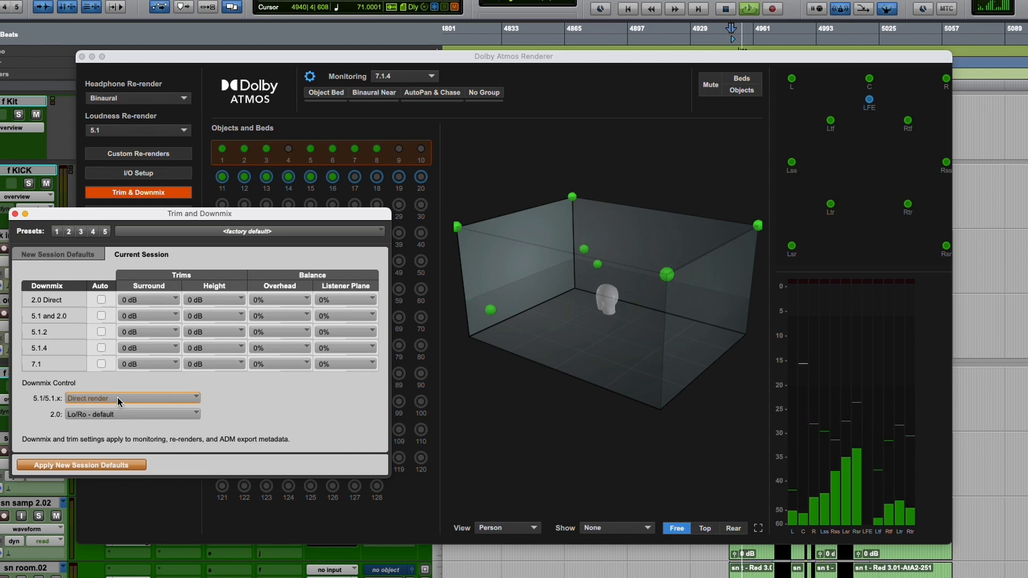
Compare downmix modes and leave 5.1/5.1.x on Direct render with Room Balance.
left_click(131, 398)
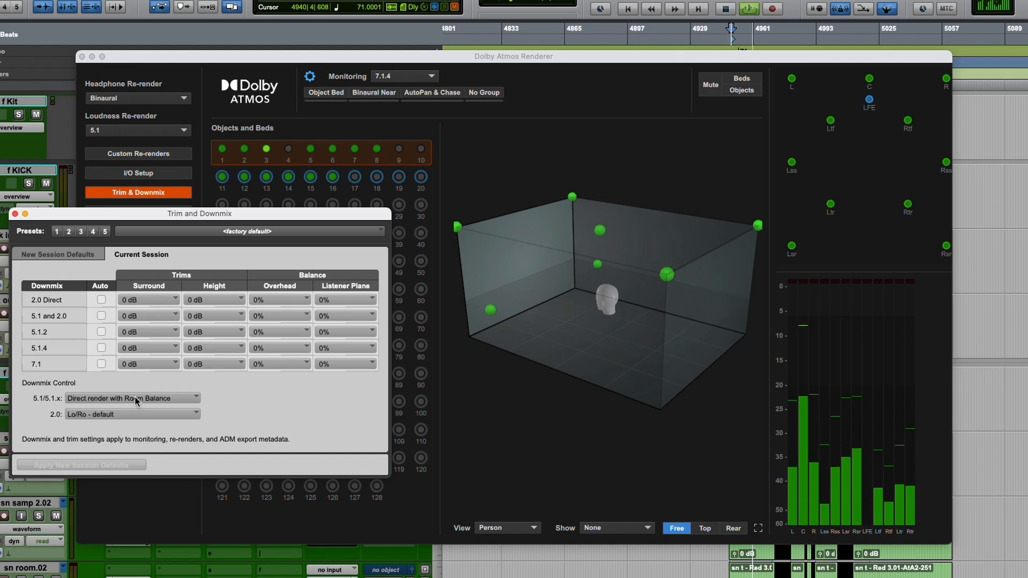
left_click(131, 398)
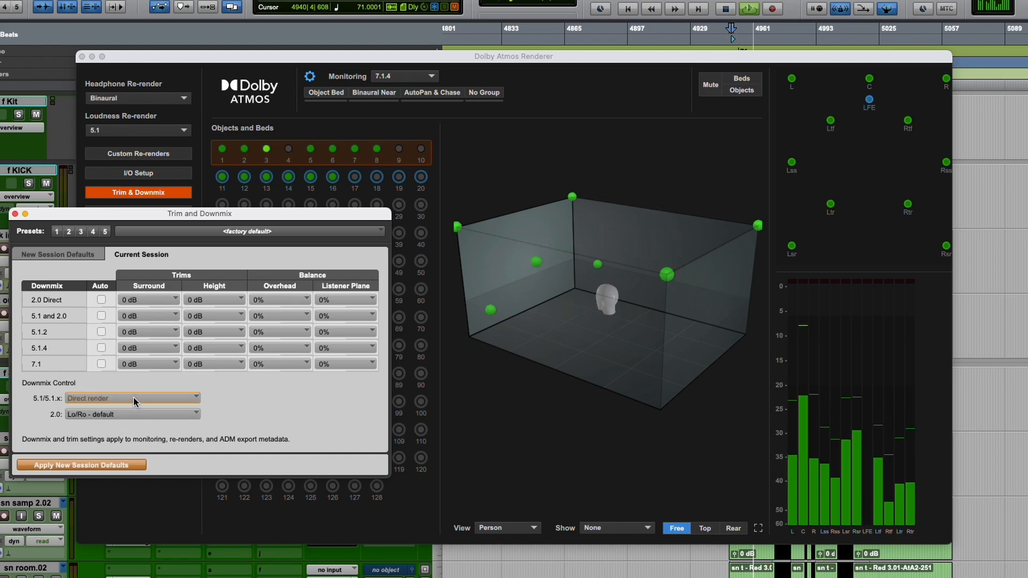
left_click(132, 398)
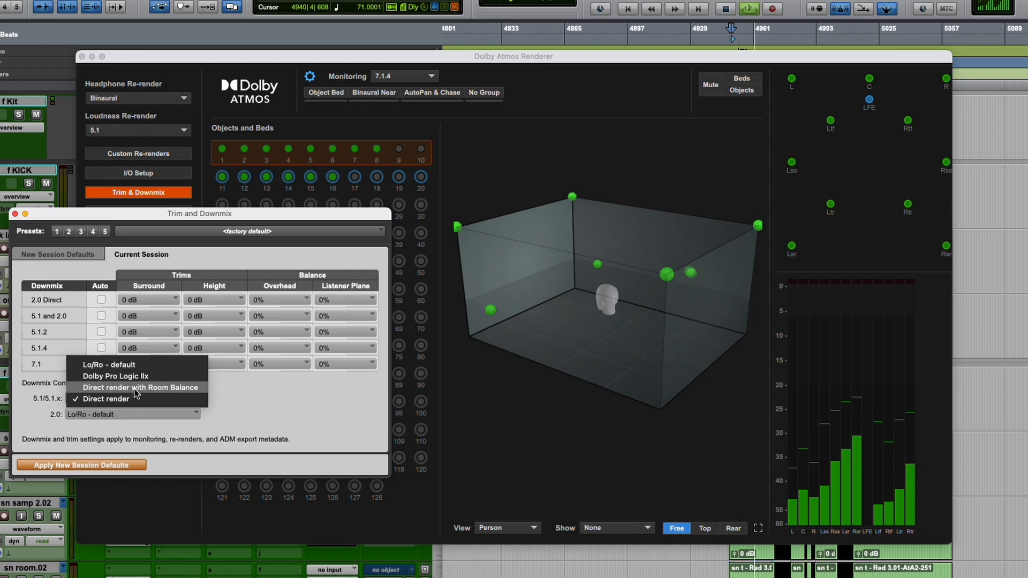
left_click(139, 387)
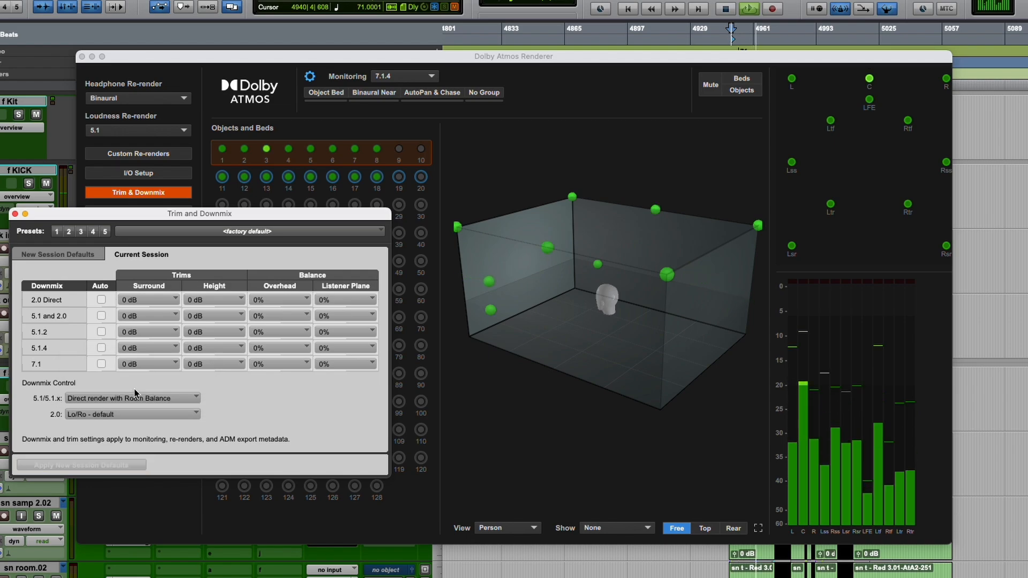